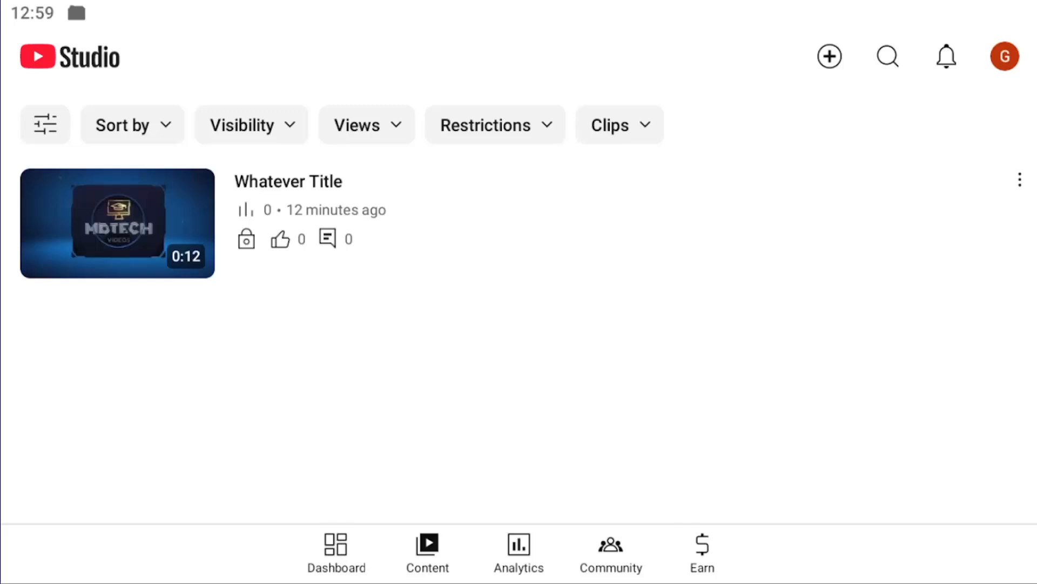
{"action": "mouse_move", "coordinate": [463, 431]}
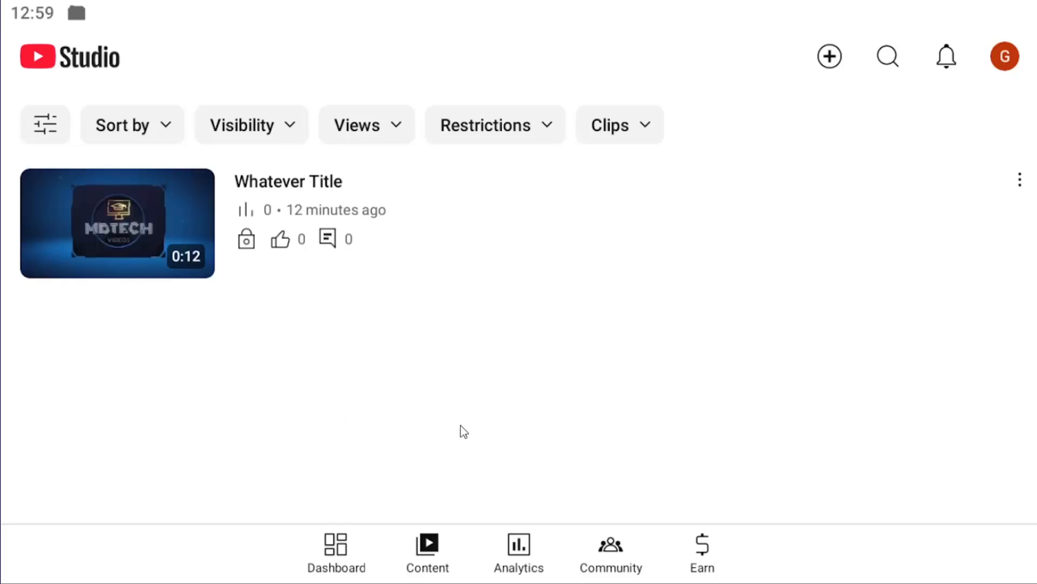
{"action": "mouse_move", "coordinate": [428, 562]}
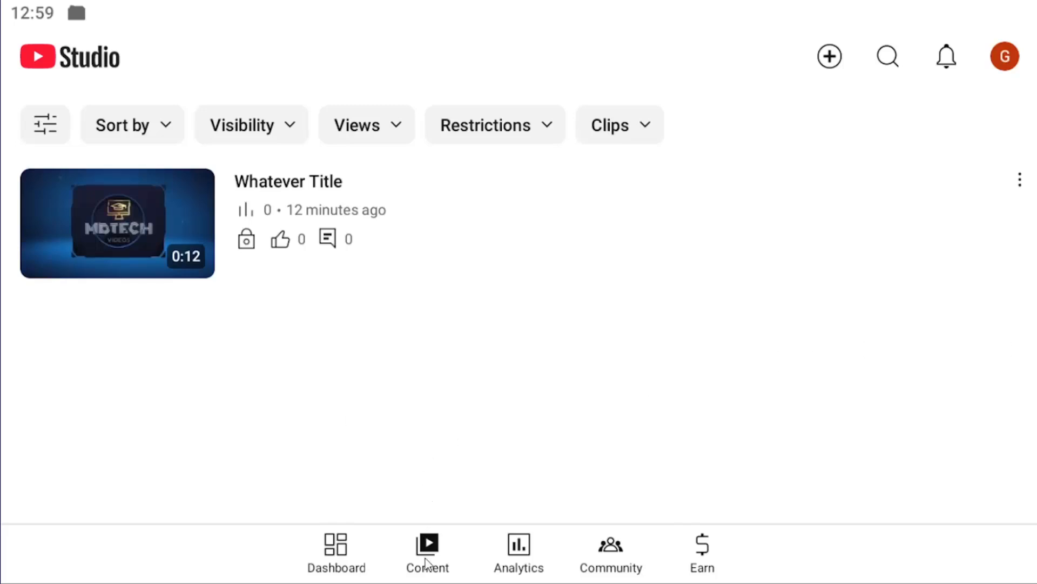
{"action": "mouse_move", "coordinate": [136, 255]}
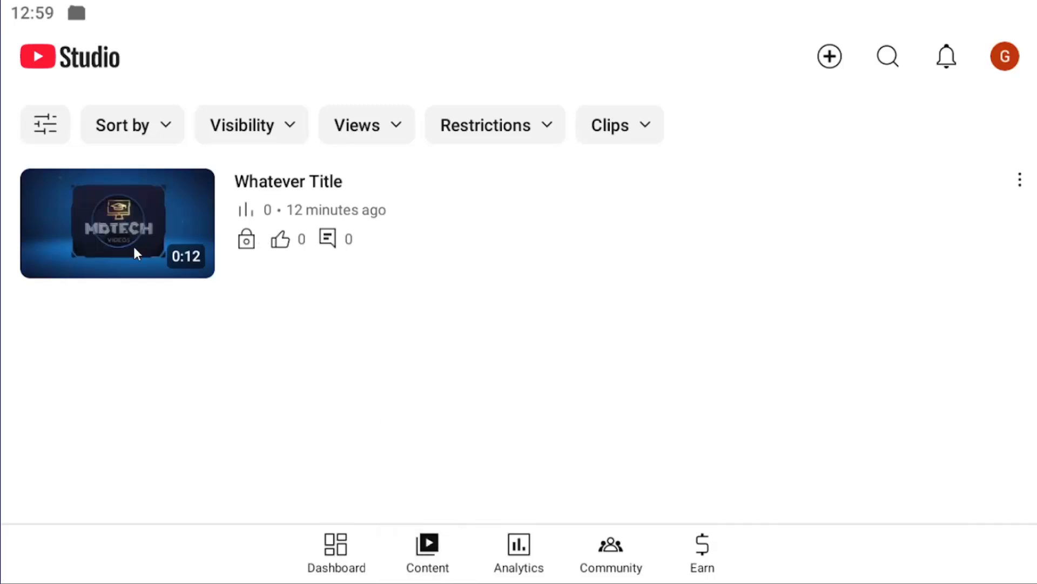
{"action": "mouse_move", "coordinate": [436, 299]}
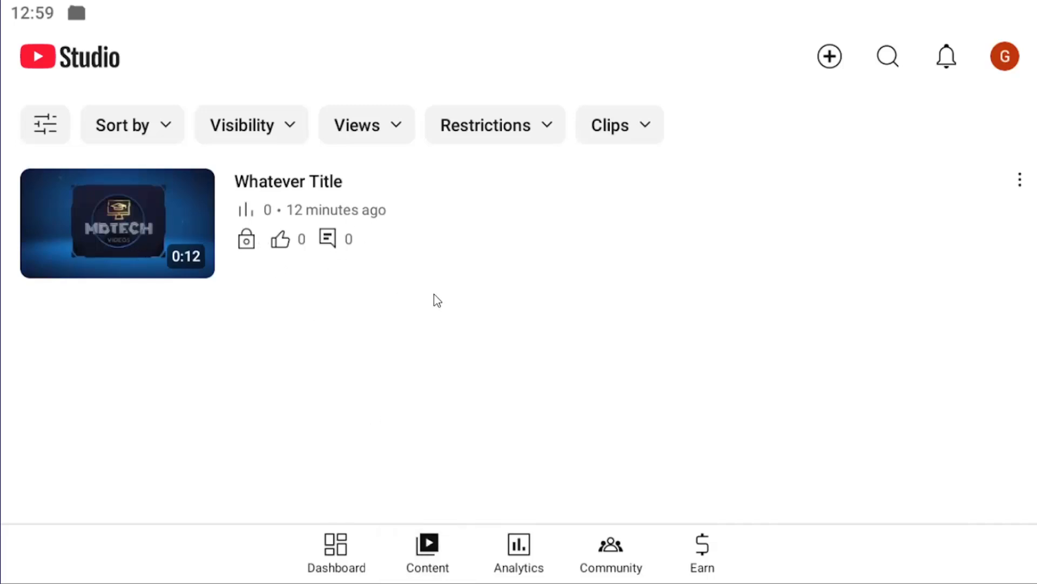
{"action": "mouse_move", "coordinate": [1021, 185]}
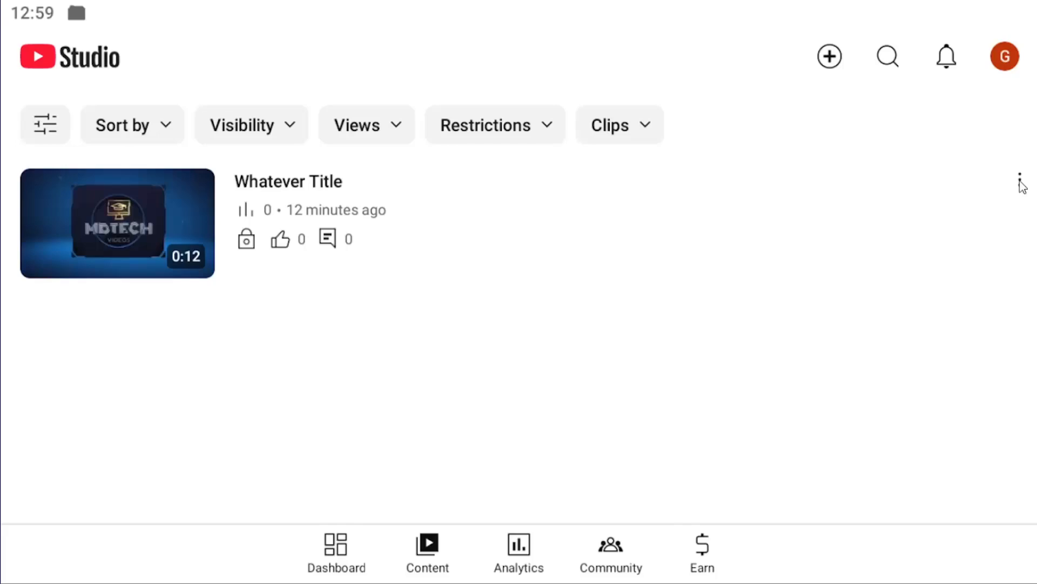
Choose Delete from the 'Whatever Title' options menu and confirm the permanent deletion.
{"action": "left_click", "coordinate": [1020, 179]}
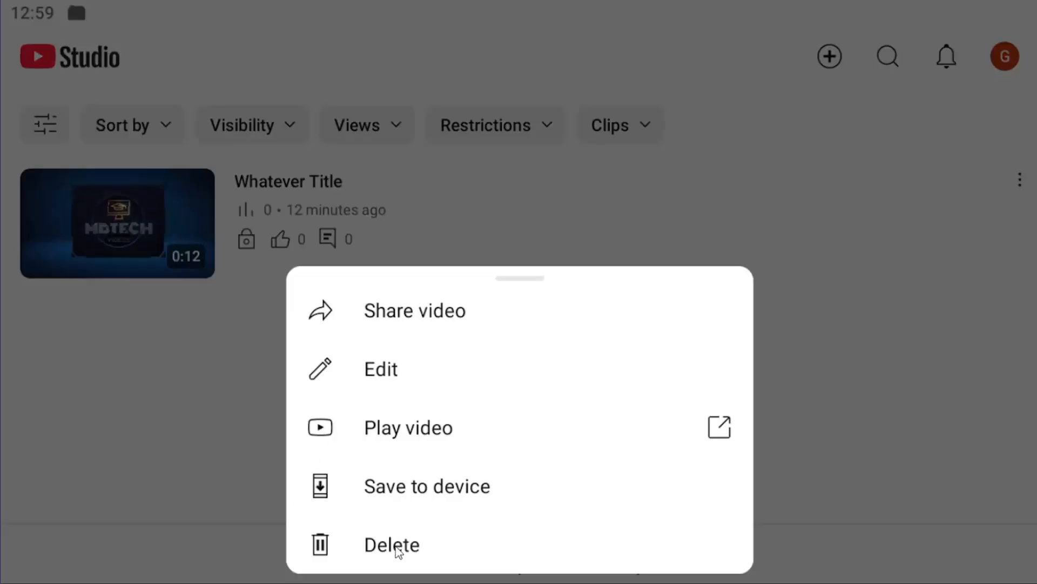
{"action": "left_click", "coordinate": [392, 544]}
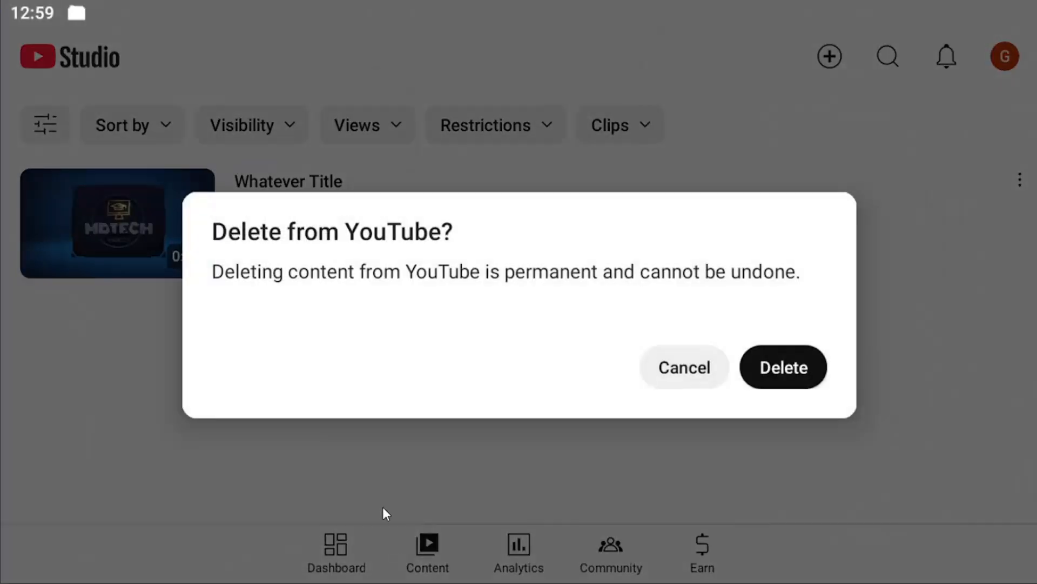
{"action": "mouse_move", "coordinate": [579, 283]}
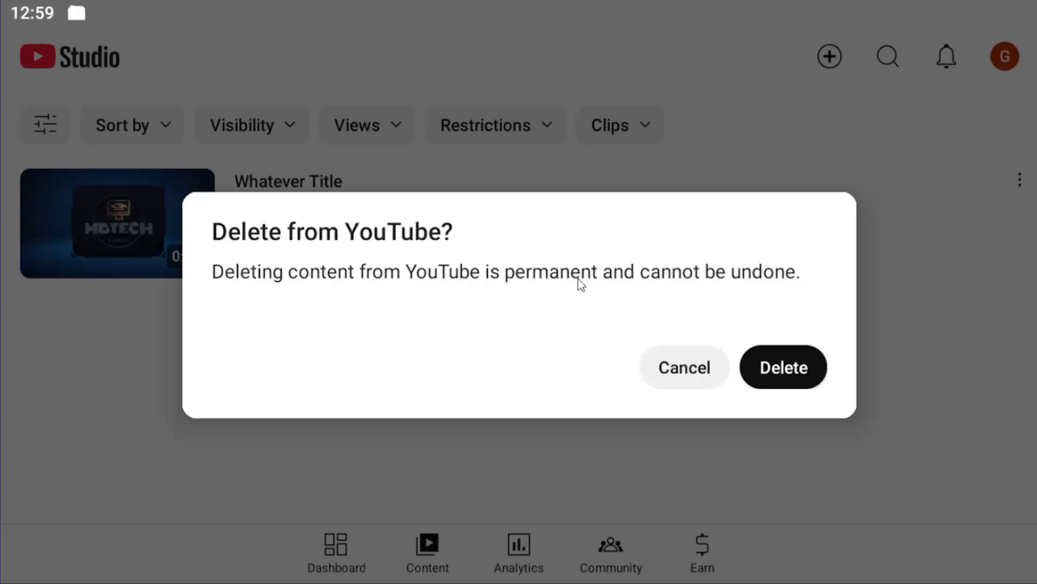
{"action": "mouse_move", "coordinate": [787, 377]}
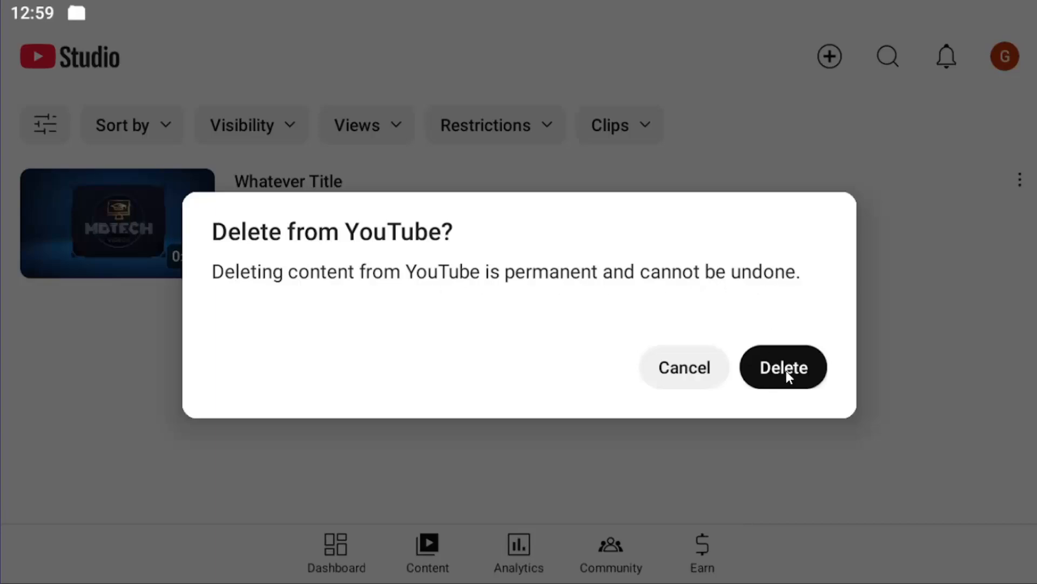
{"action": "left_click", "coordinate": [783, 367]}
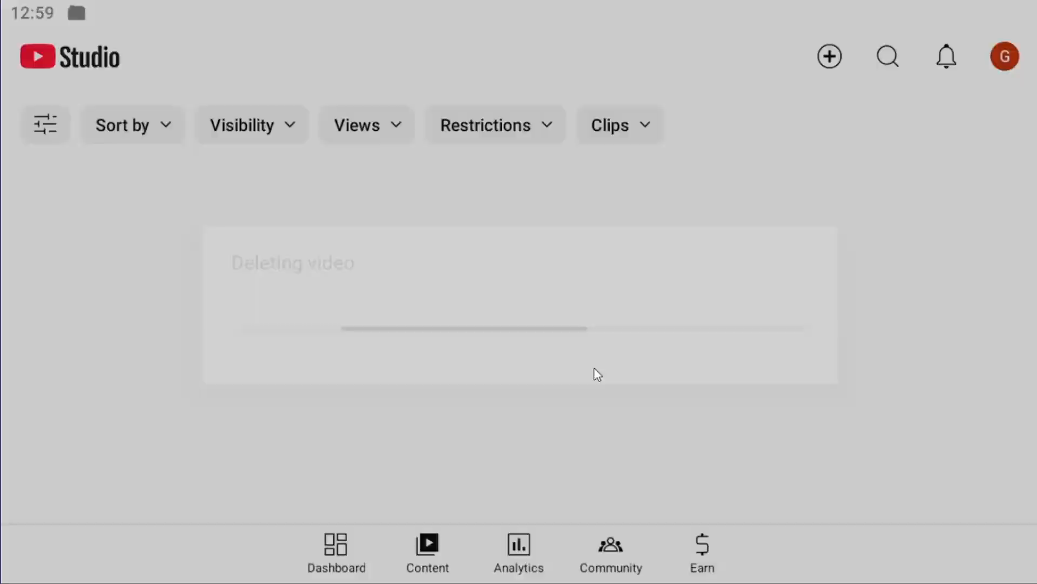